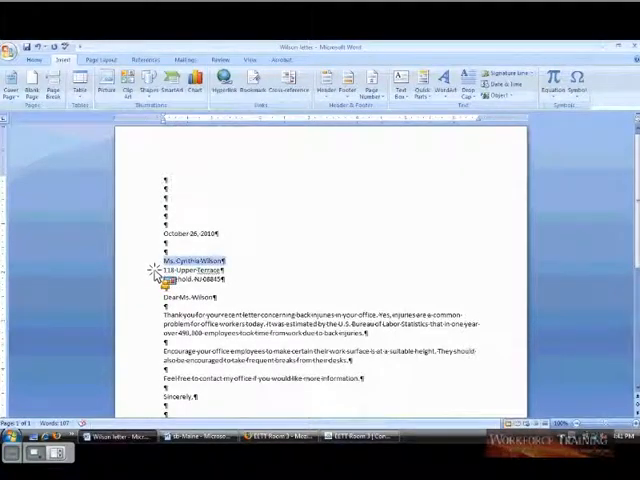
Select the three-line inside address block below the date
{"action": "left_click_drag", "start_coordinate": [150, 262], "coordinate": [228, 282]}
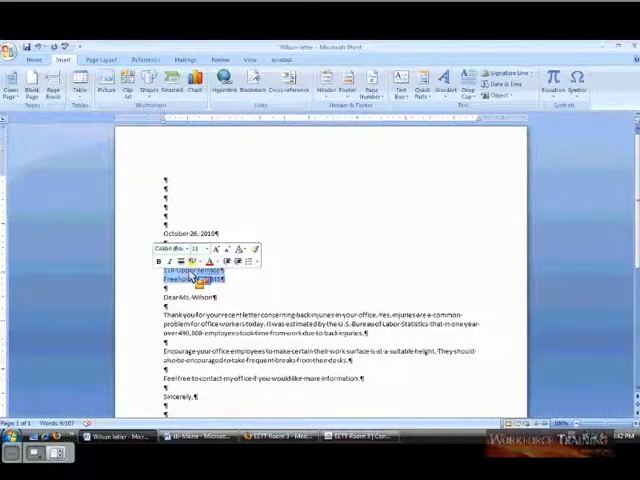
{"action": "right_click", "coordinate": [200, 276]}
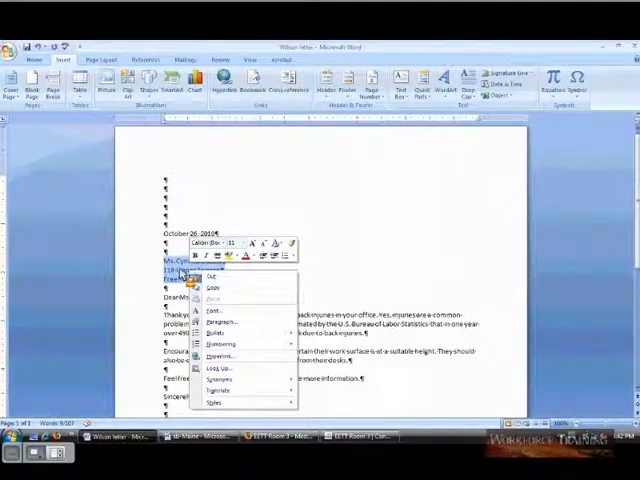
{"action": "mouse_move", "coordinate": [216, 296]}
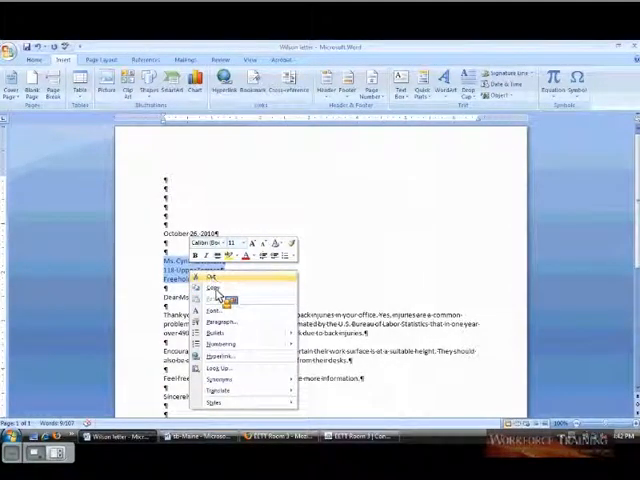
{"action": "mouse_move", "coordinate": [220, 344]}
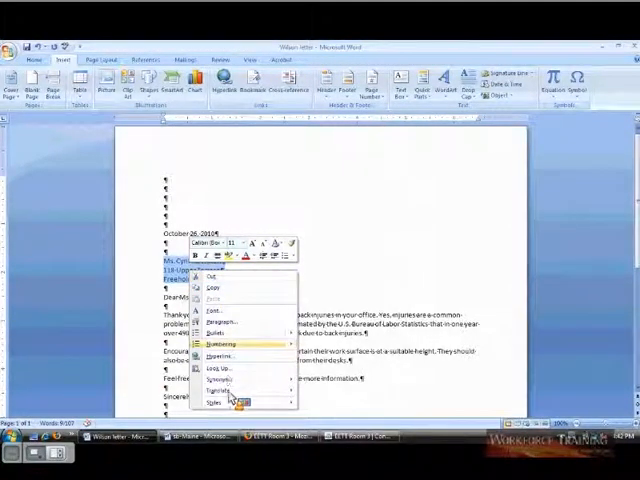
{"action": "mouse_move", "coordinate": [210, 280]}
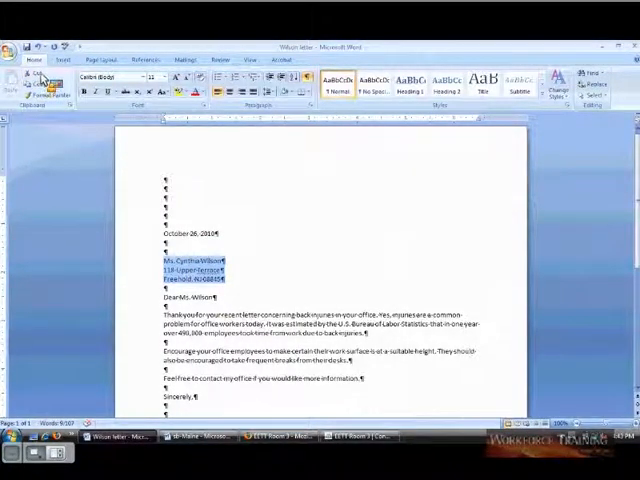
{"action": "mouse_move", "coordinate": [30, 80]}
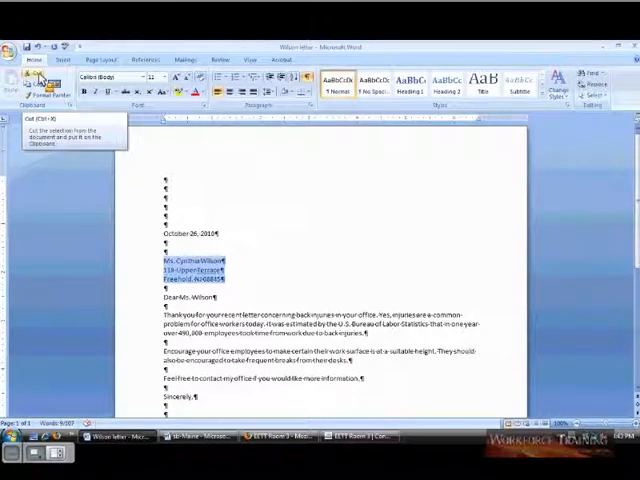
Cut the inside address block and move to the end of the letter to paste it after the signature
{"action": "left_click", "coordinate": [12, 80]}
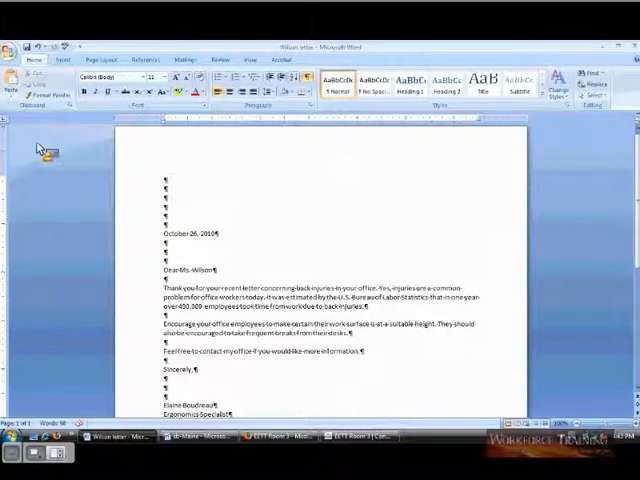
{"action": "mouse_move", "coordinate": [54, 164]}
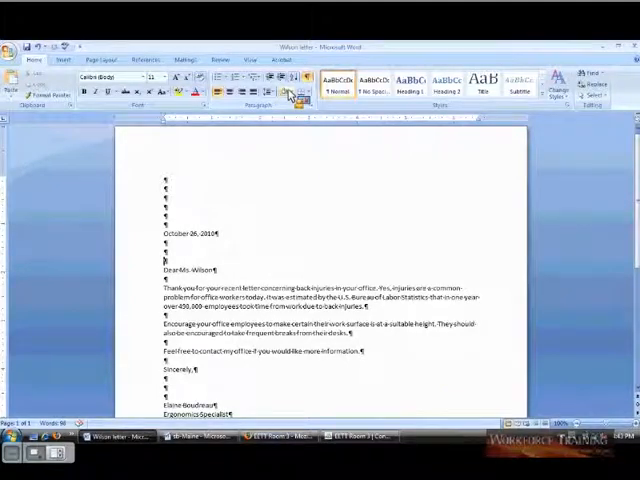
{"action": "scroll", "scroll_direction": "down", "scroll_amount": 3}
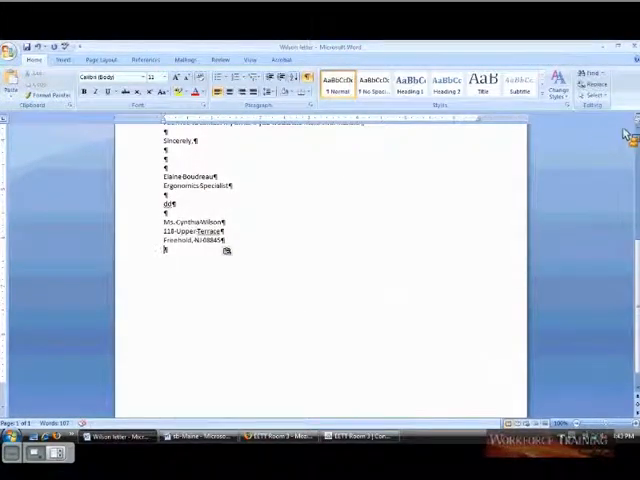
{"action": "scroll", "scroll_direction": "up", "scroll_amount": 3}
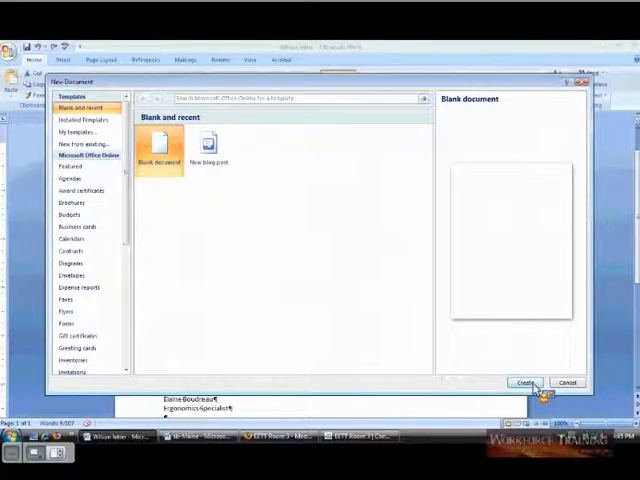
Create a new blank document, then return to the letter
{"action": "left_click", "coordinate": [524, 384]}
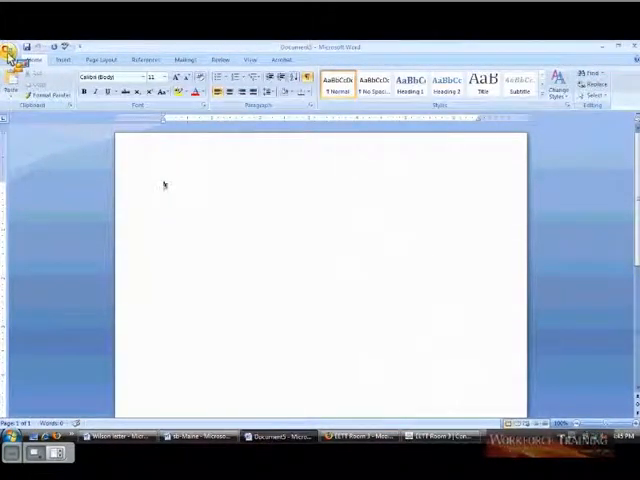
{"action": "left_click", "coordinate": [12, 48]}
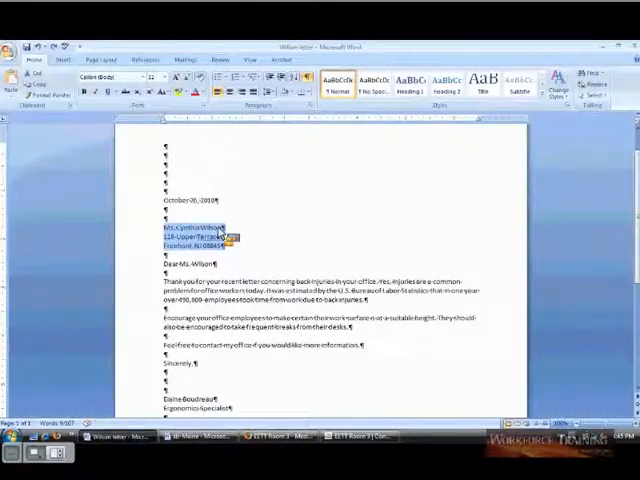
{"action": "mouse_move", "coordinate": [250, 216]}
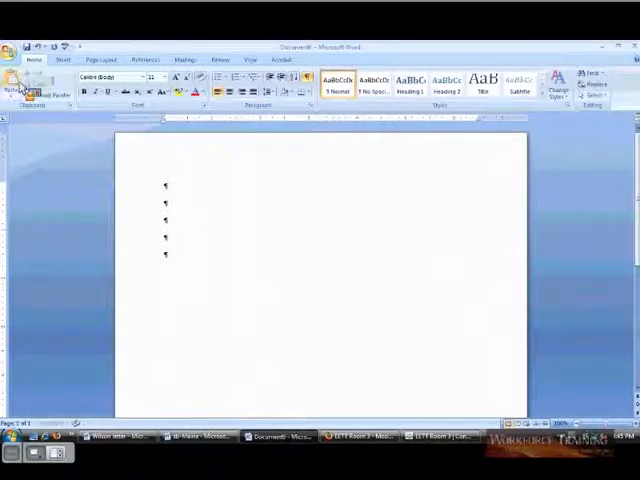
{"action": "mouse_move", "coordinate": [16, 82]}
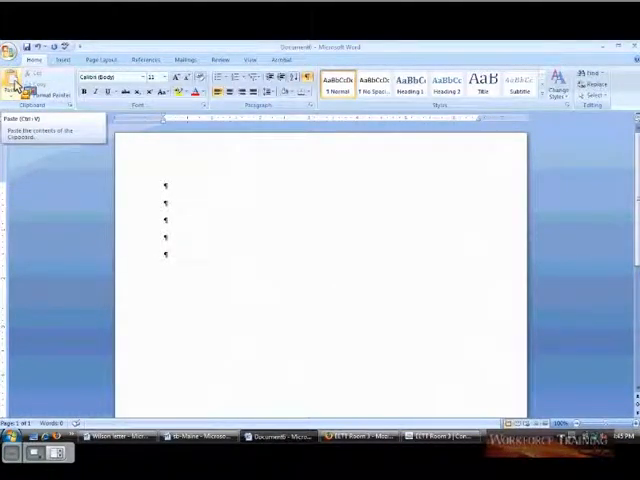